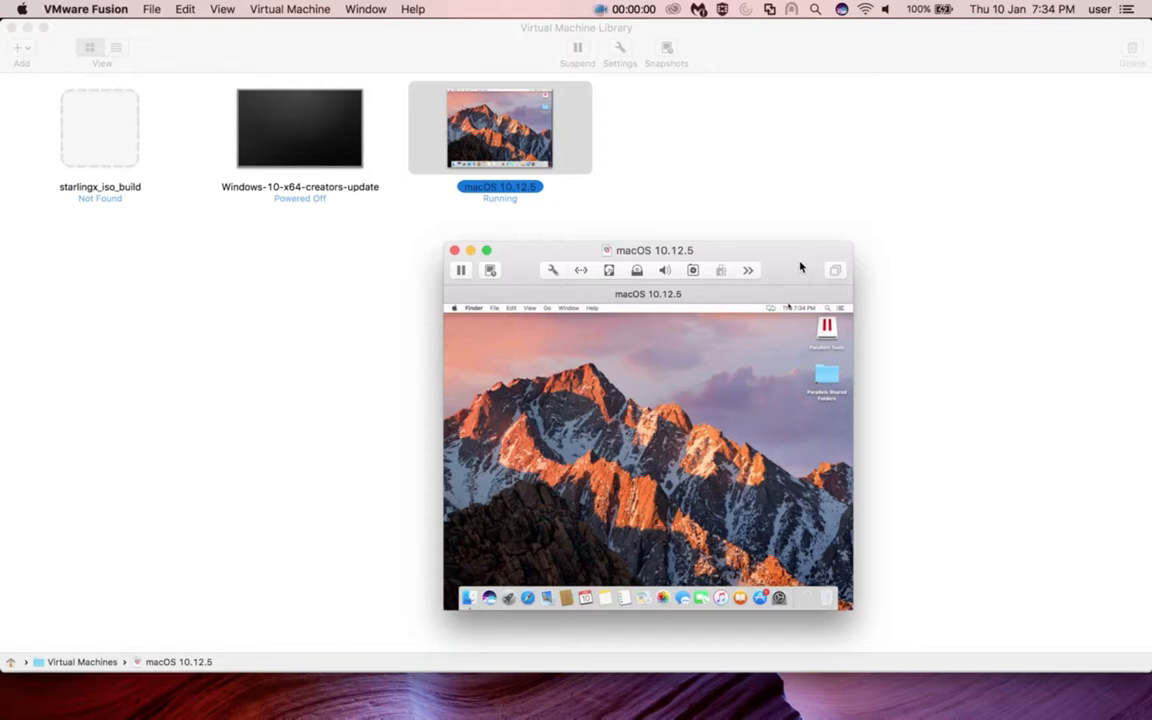
mouse_move(783, 261)
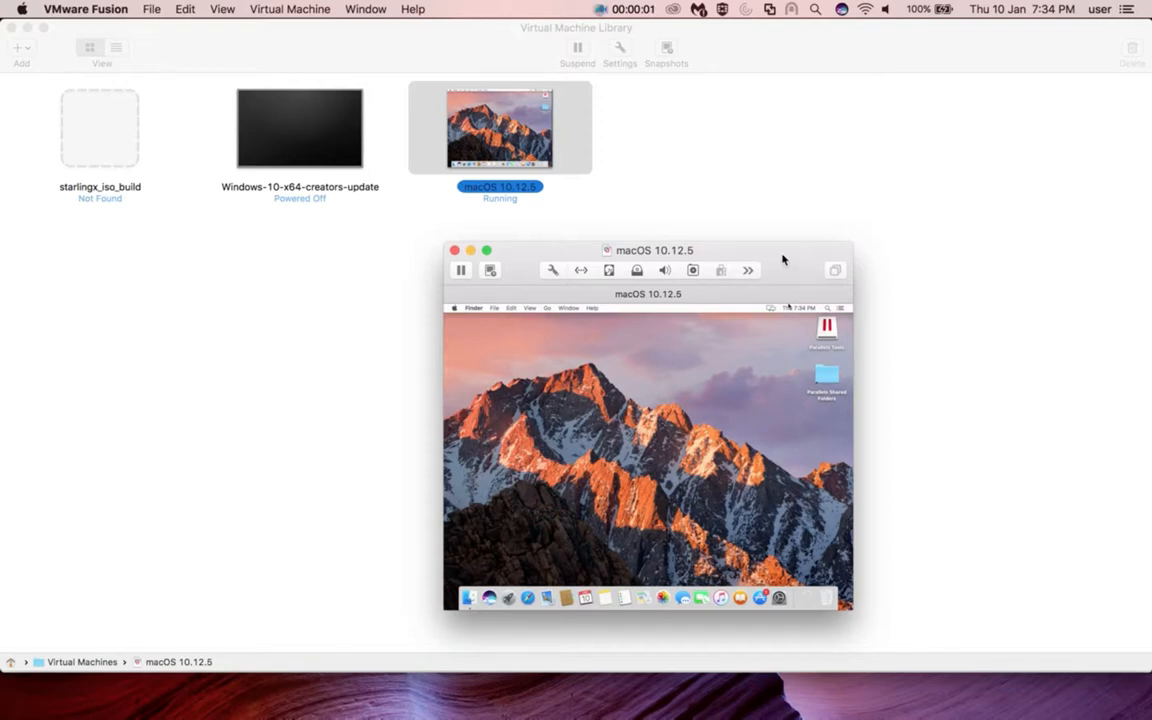
mouse_move(765, 256)
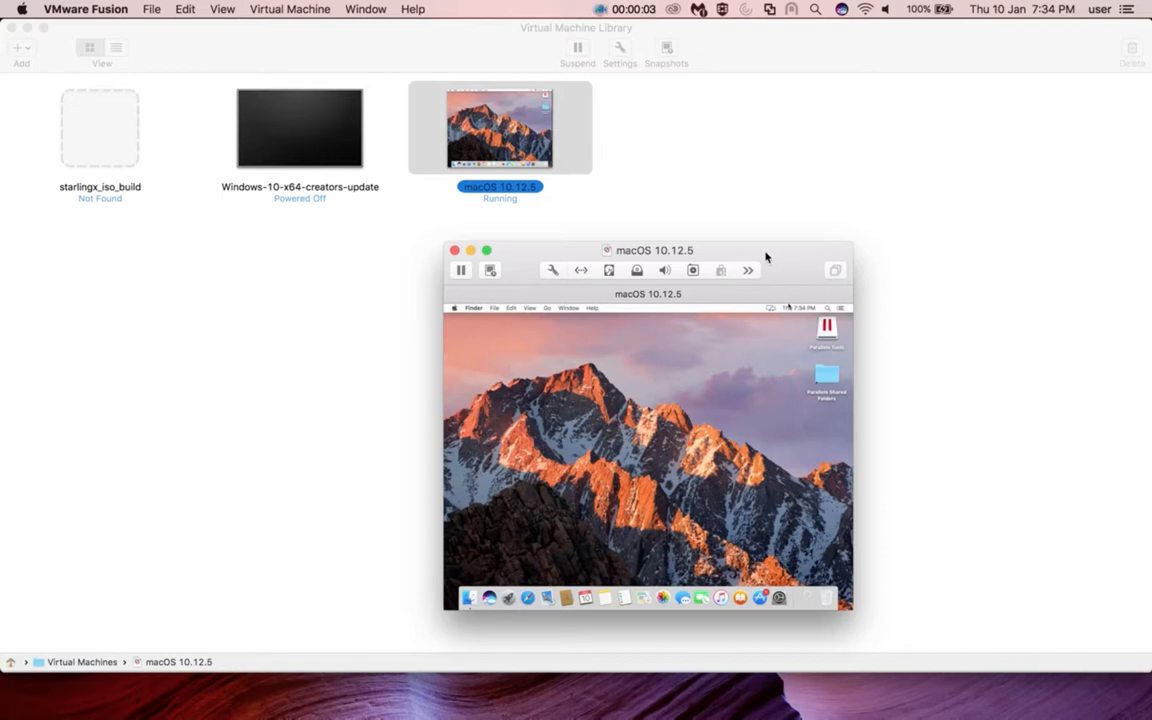
mouse_move(534, 207)
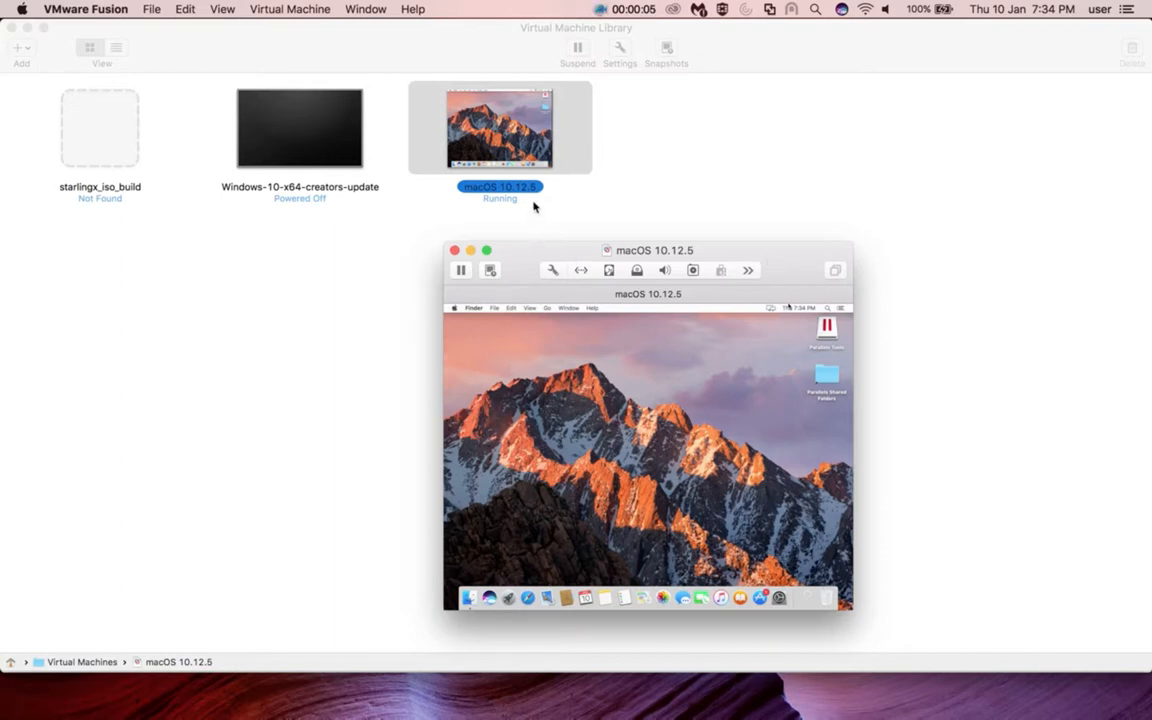
Capture input in the macOS 10.12.5 VM and open its Apple menu
left_click(648, 450)
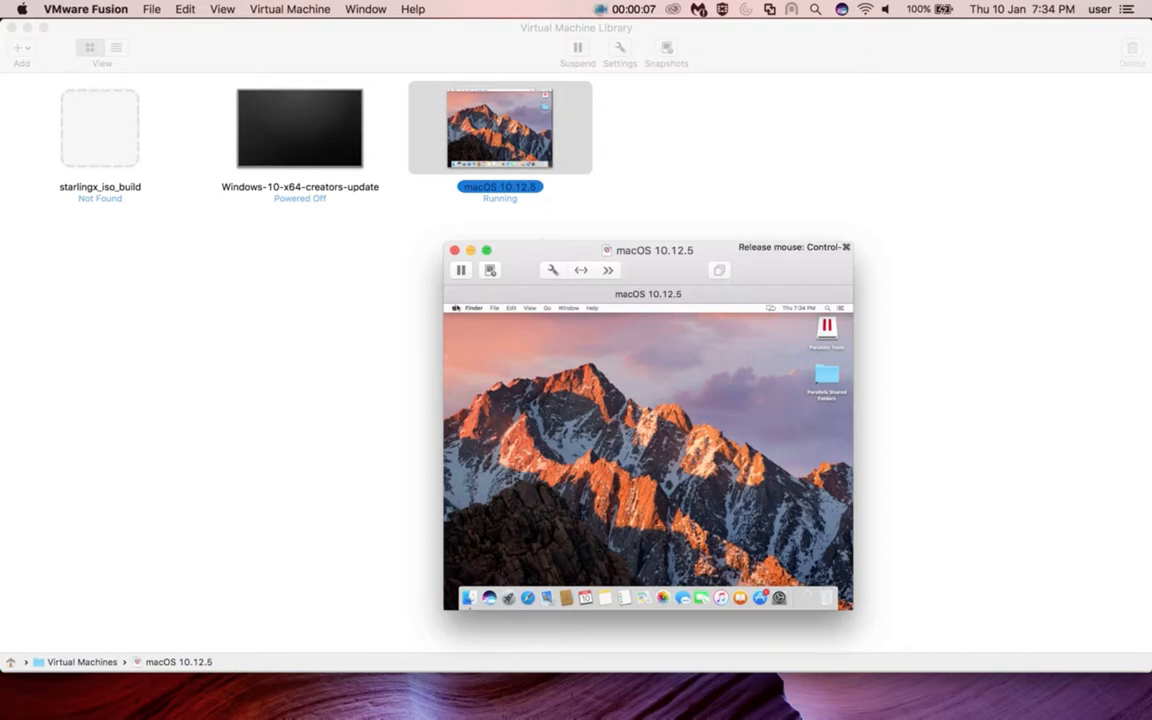
left_click(455, 307)
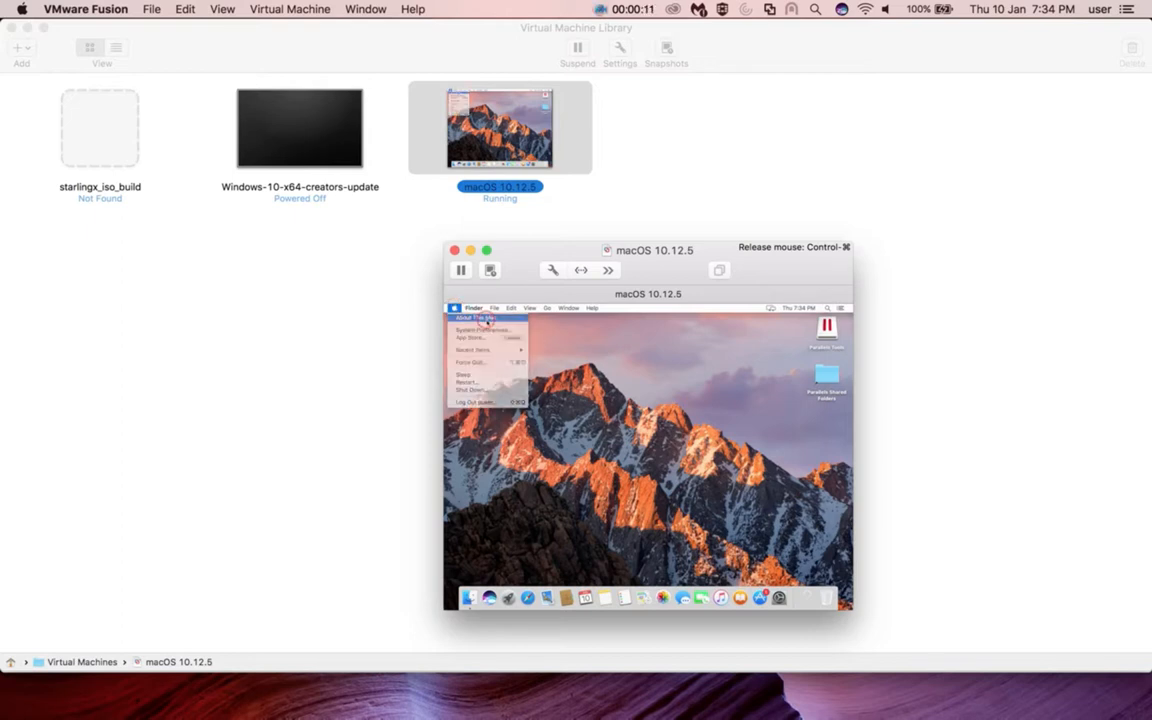
Open About This Mac in the guest, showing macOS Sierra 10.12.6
left_click(478, 318)
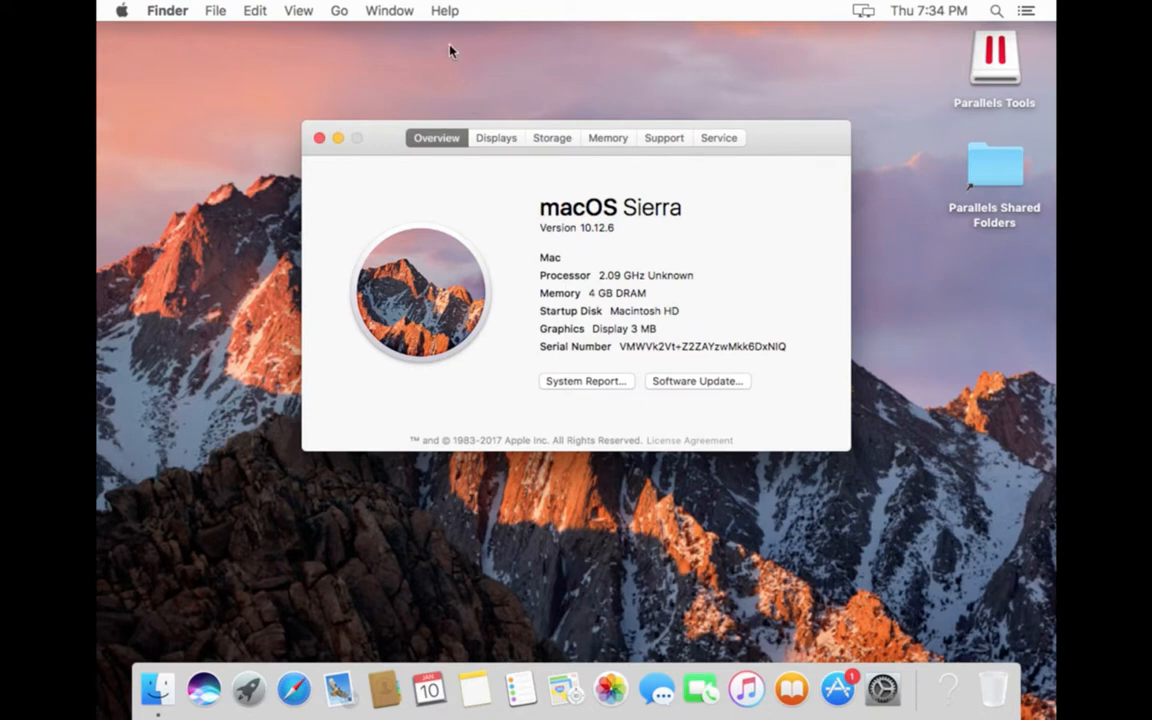
mouse_move(639, 298)
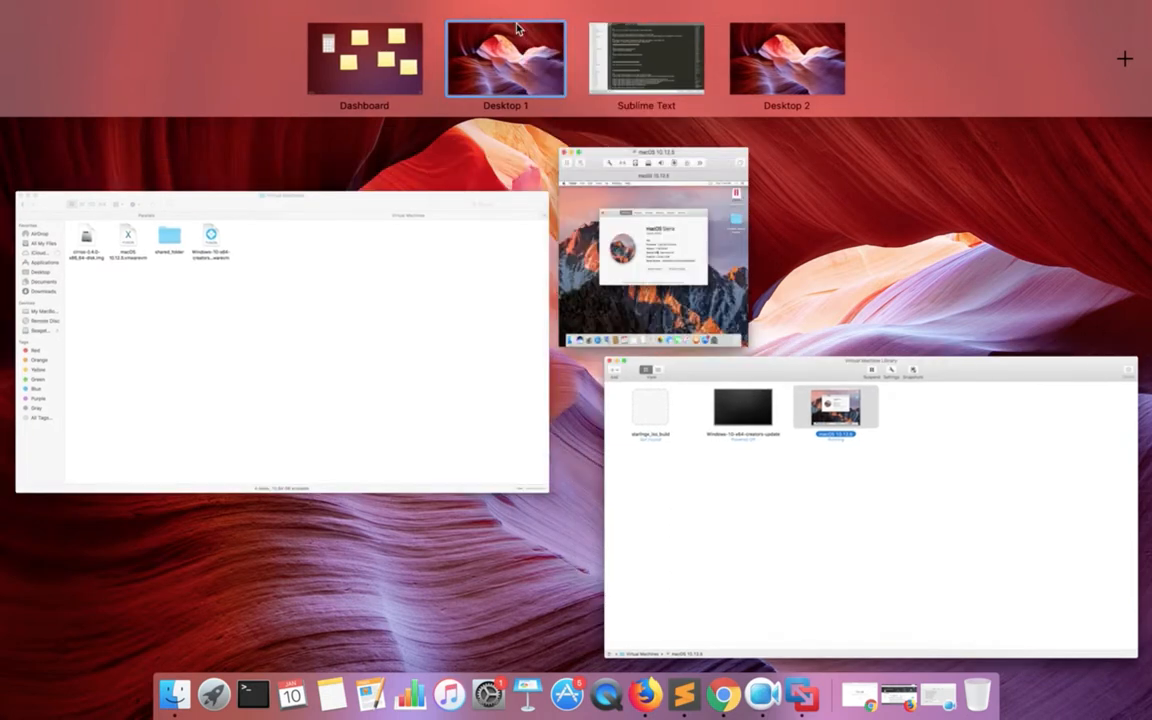
Choose the Desktop 1 thumbnail to get back to the VMware Fusion windows
left_click(505, 58)
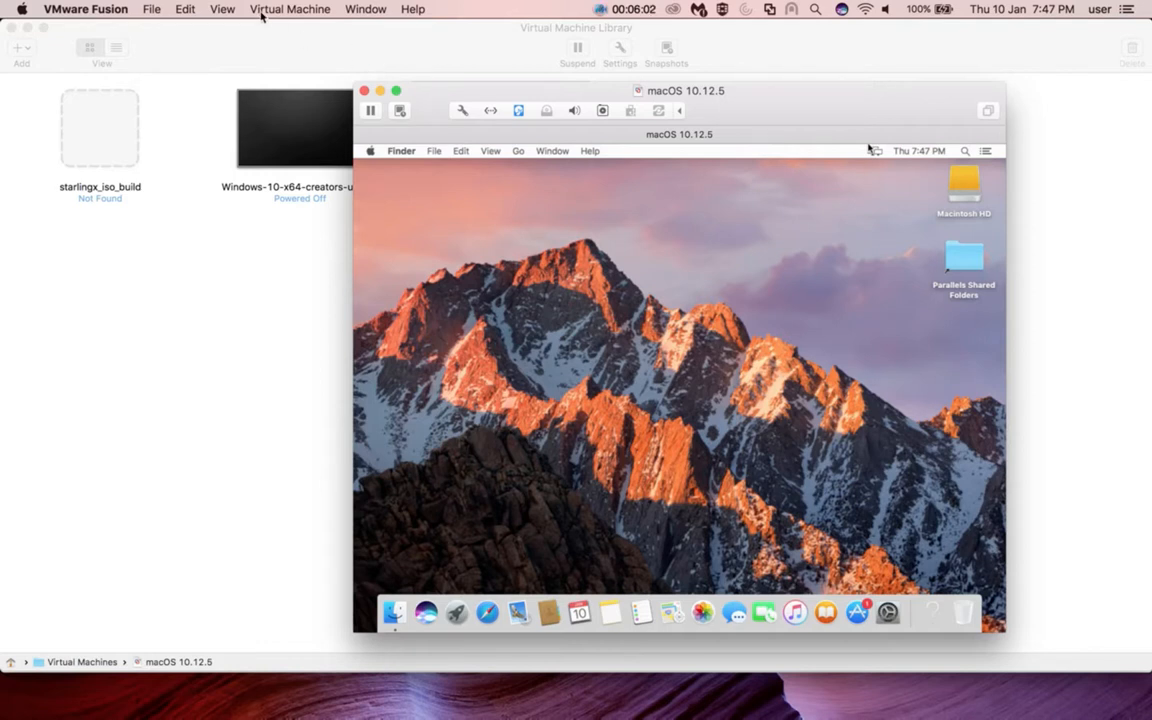
Install VMware Tools from the Virtual Machine menu, confirming to mount the installer disc
left_click(290, 9)
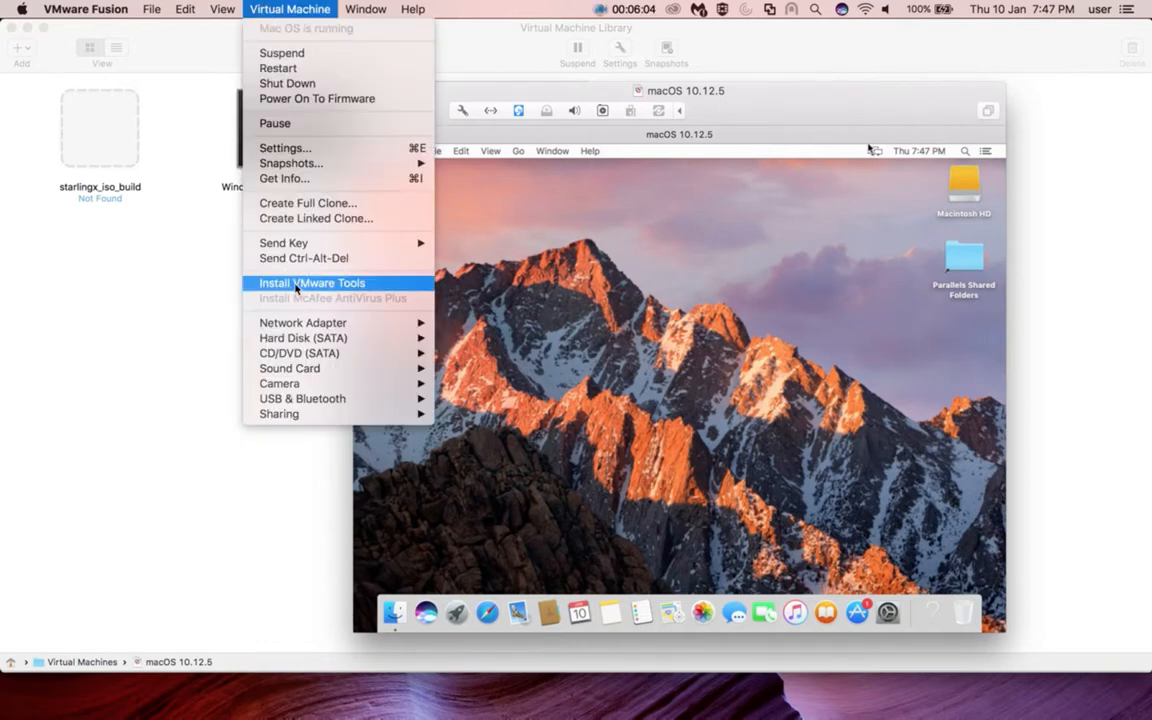
left_click(311, 282)
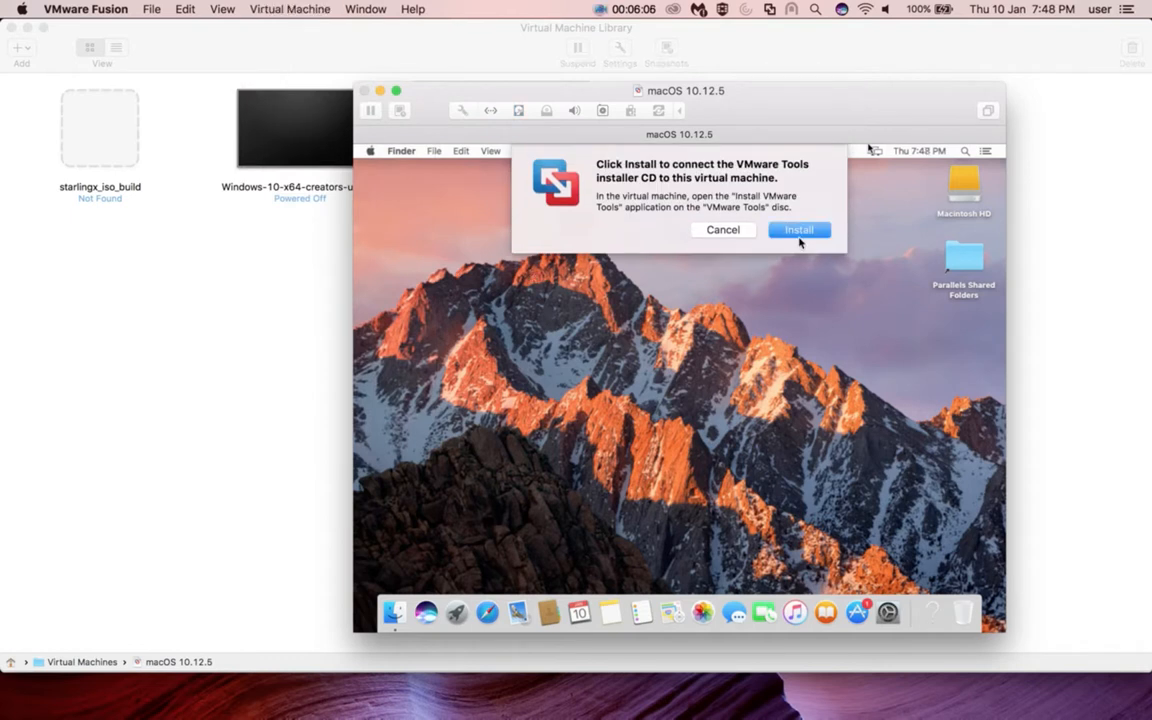
left_click(799, 230)
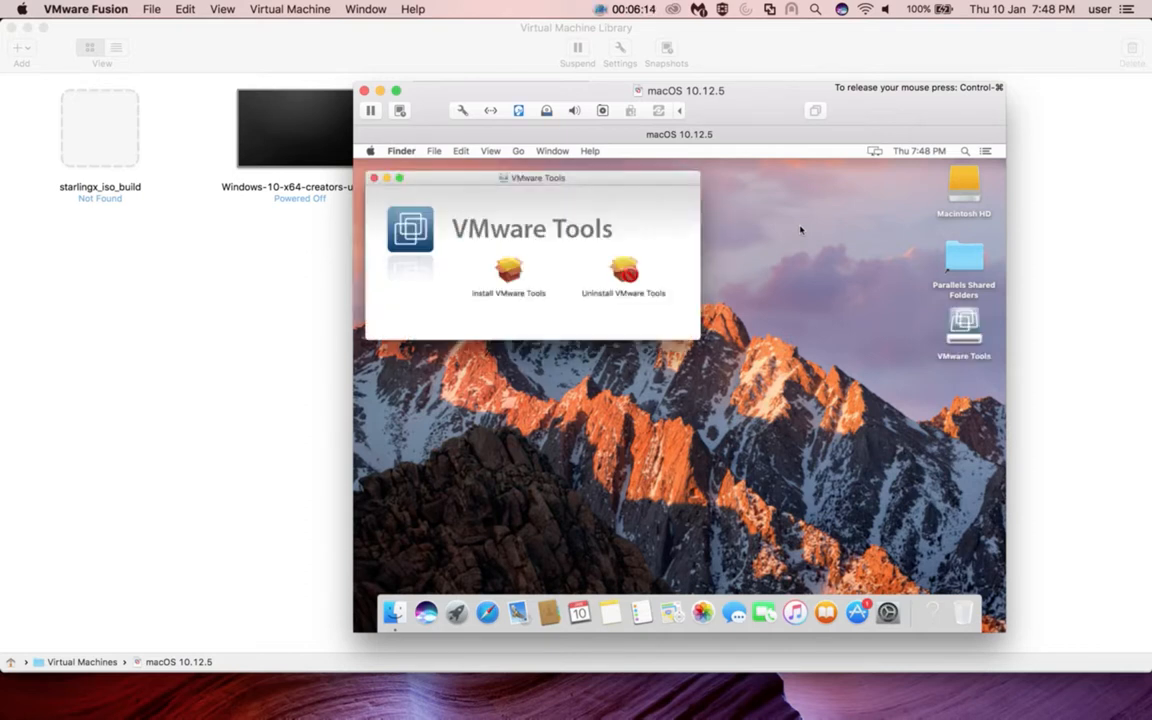
Run the VMware Tools installer past the certificate warning, destination and restart prompts to the password
left_click(508, 270)
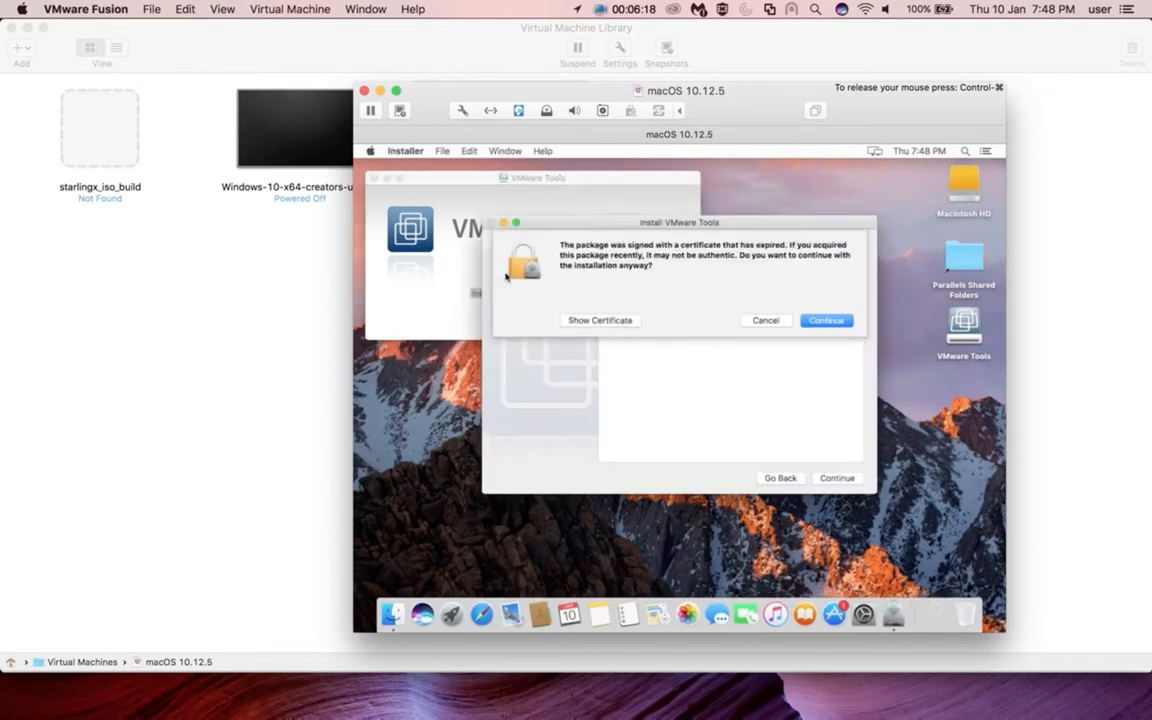
left_click(826, 320)
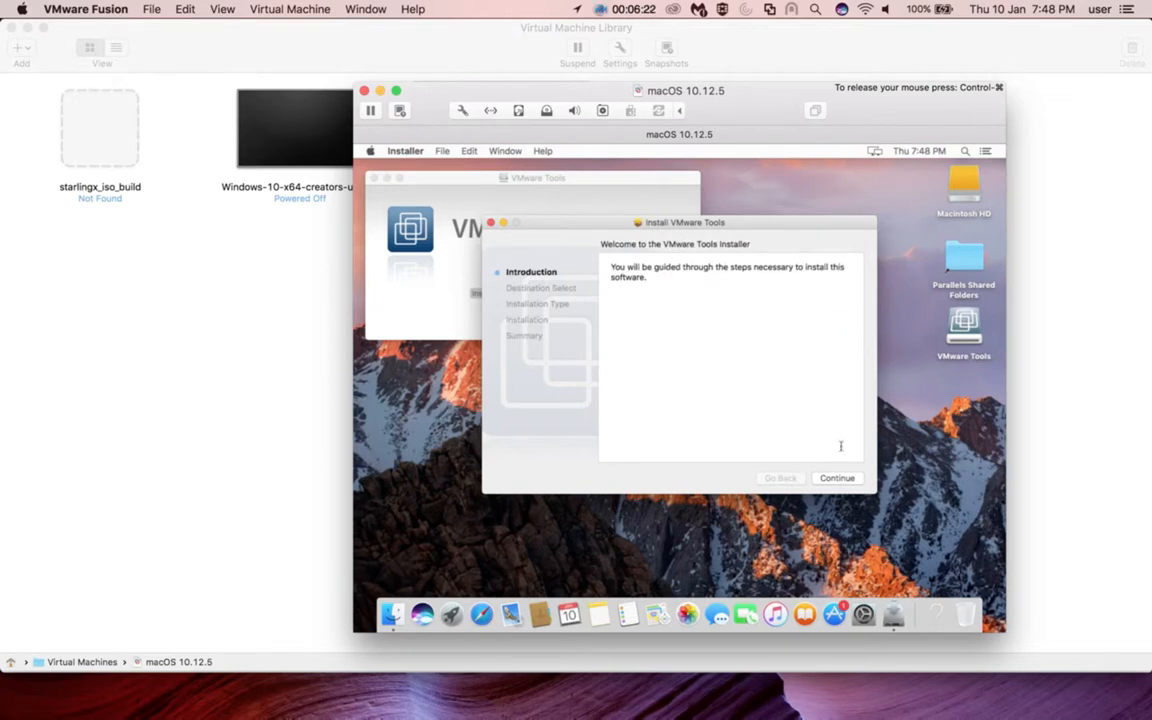
left_click(837, 478)
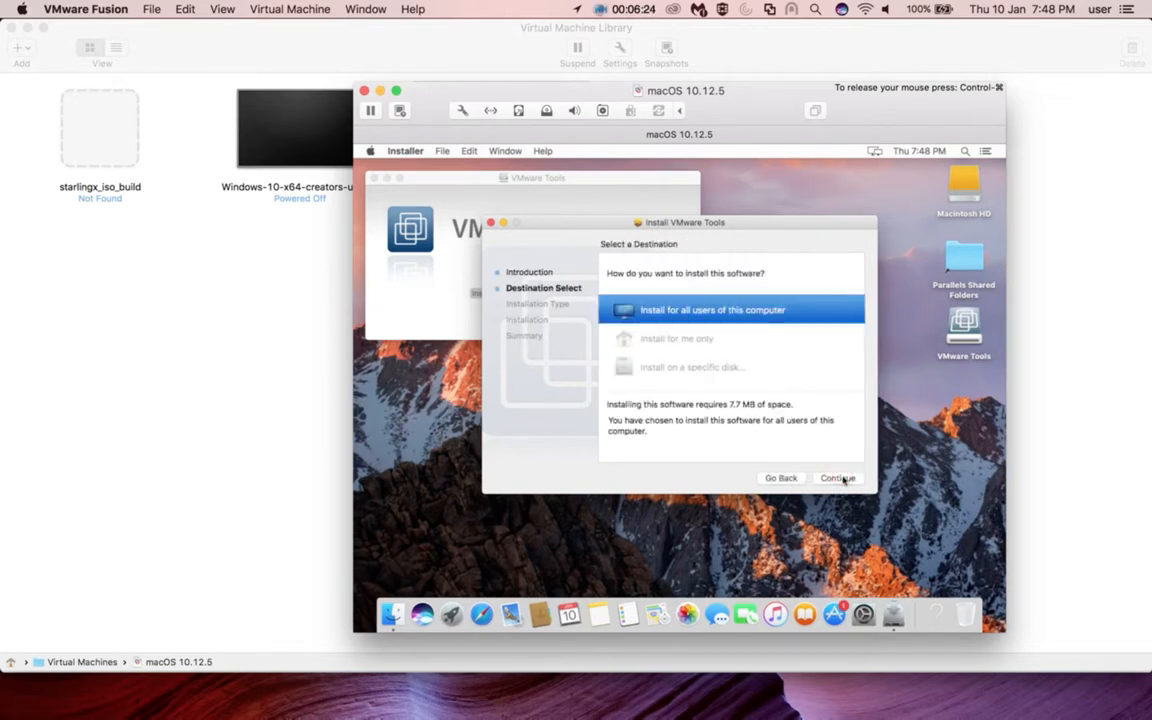
left_click(838, 478)
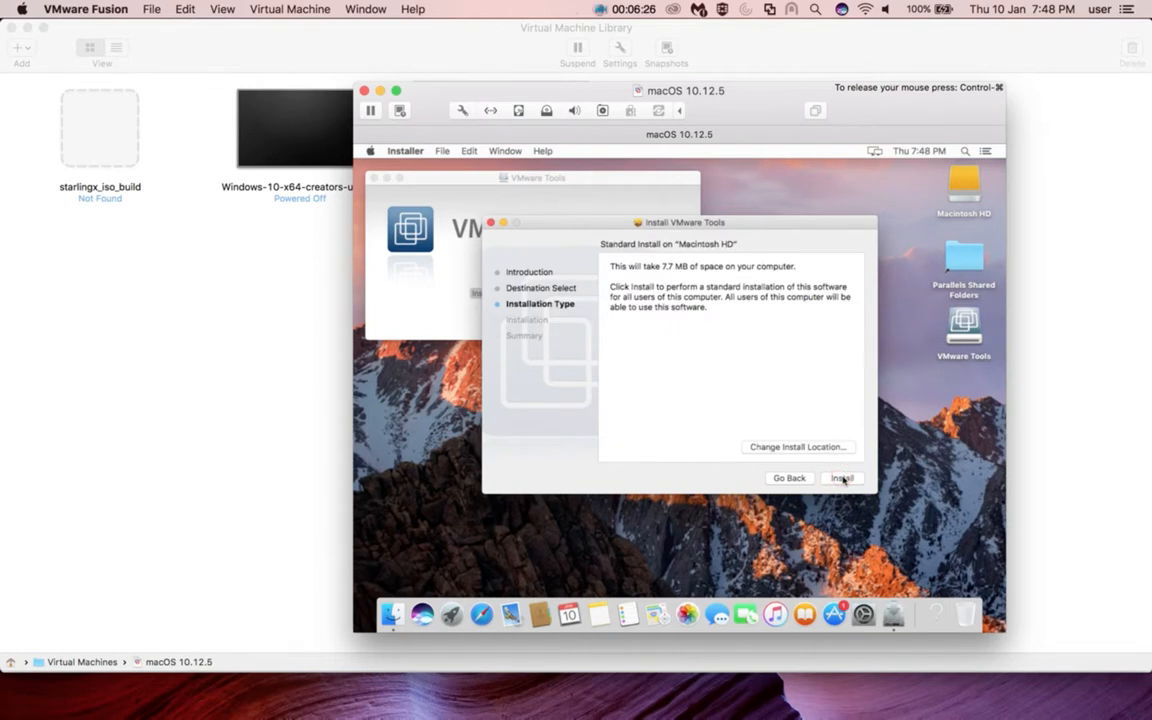
left_click(841, 478)
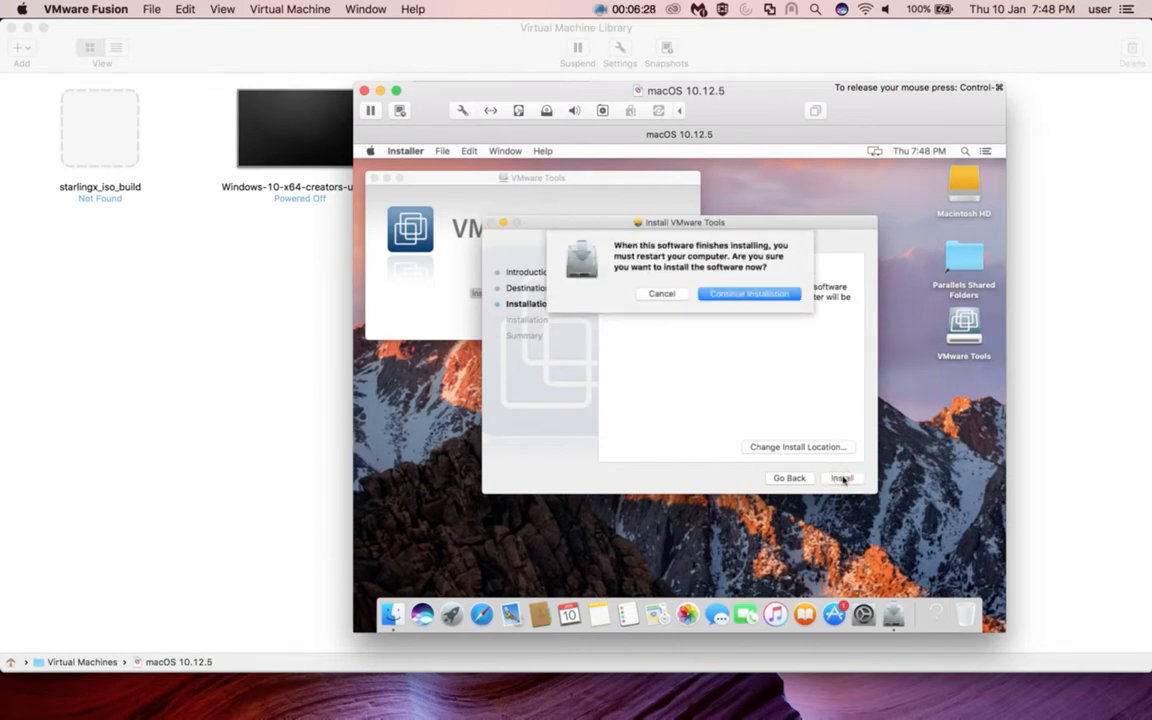
left_click(750, 293)
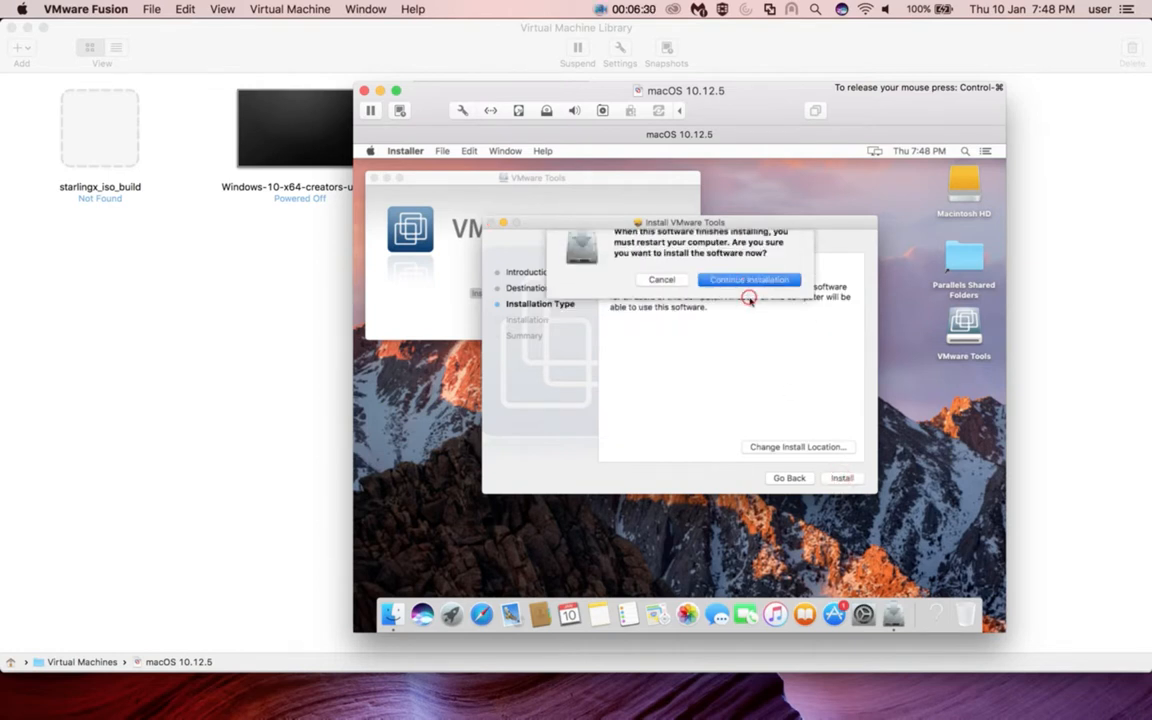
left_click(749, 279)
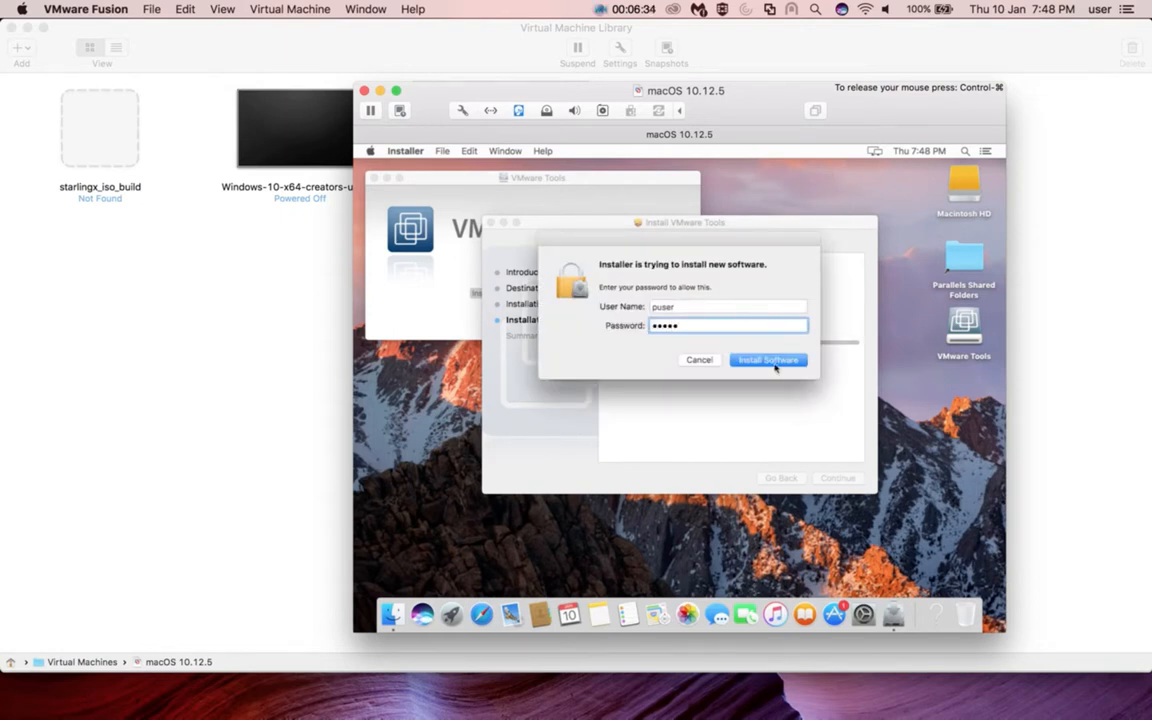
Authorise with Install Software so VMware Tools finishes installing
left_click(768, 360)
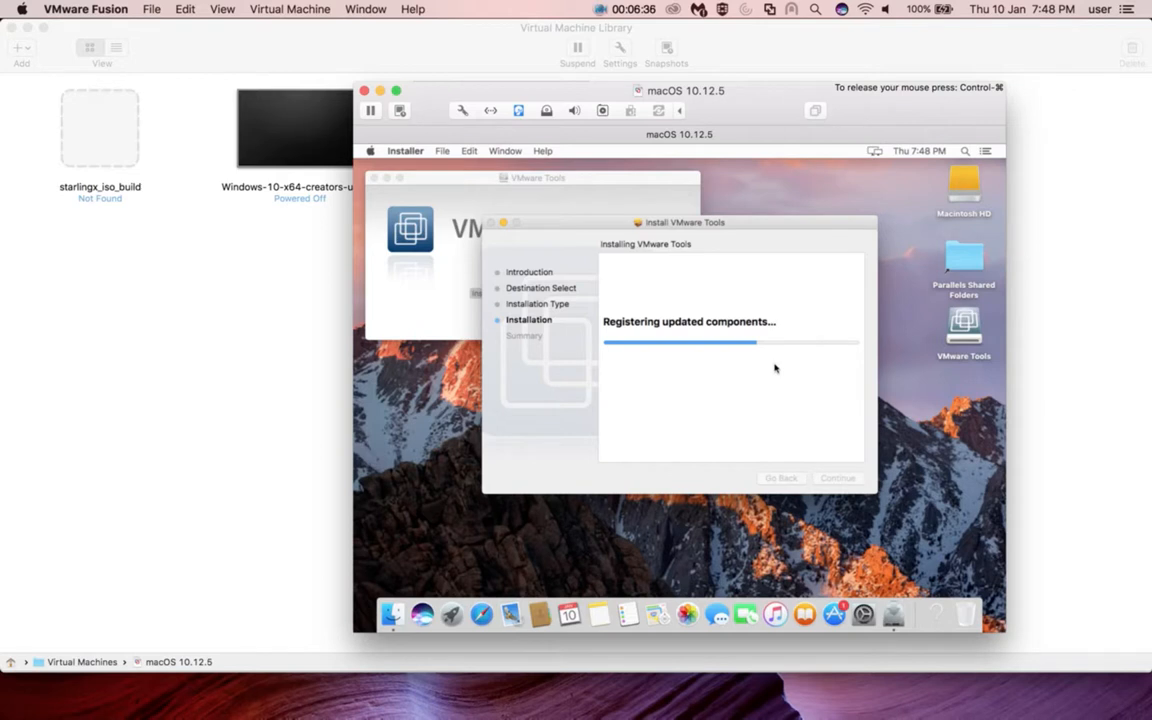
mouse_move(756, 191)
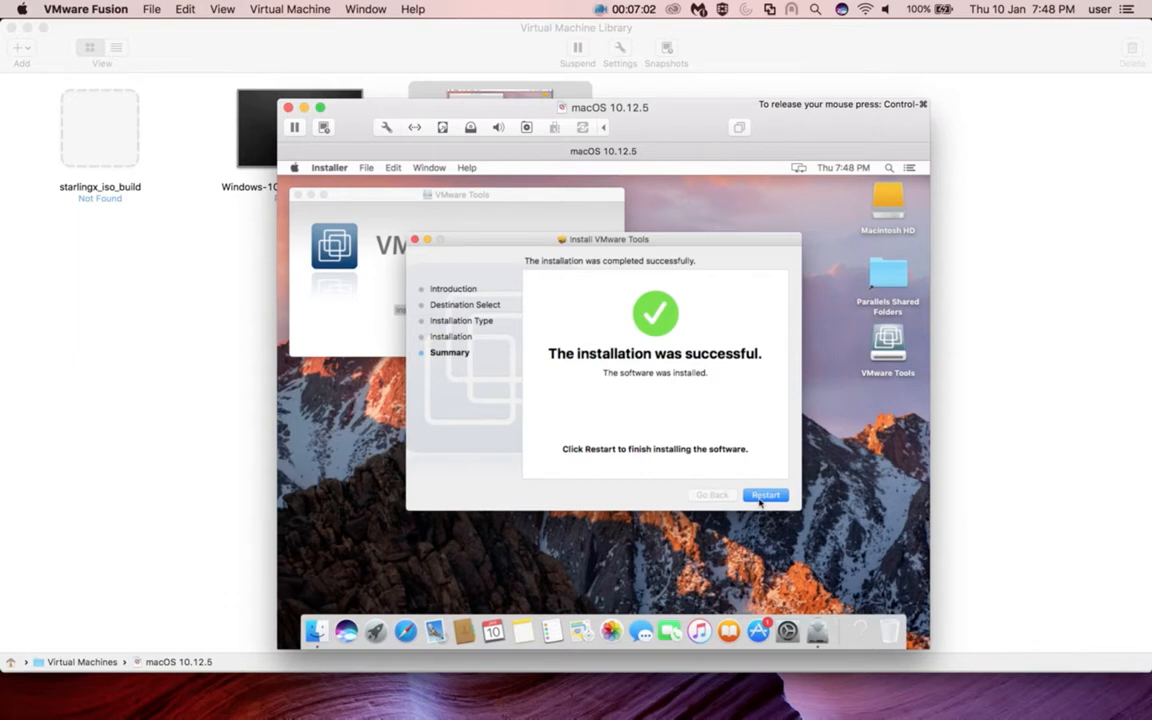
Restart the guest from the installer to complete the VMware Tools setup
left_click(766, 495)
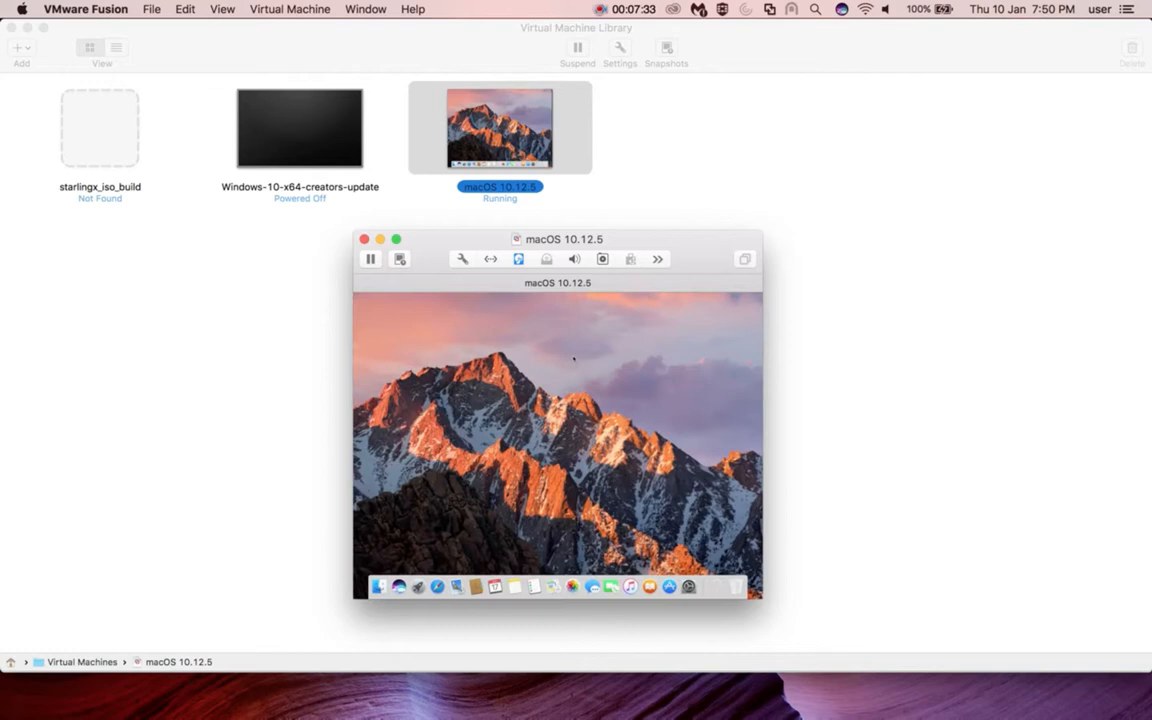
mouse_move(679, 257)
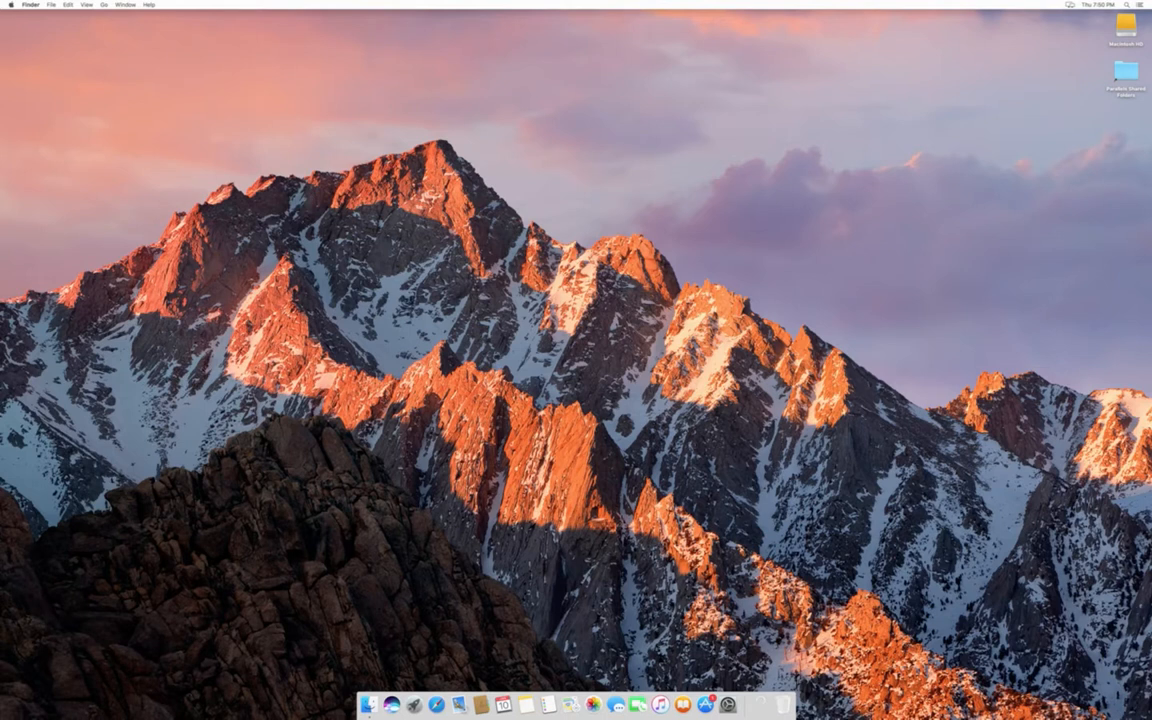
Set the guest's Displays preference to Scaled, 1440 × 900 (HiDPI)
left_click(8, 5)
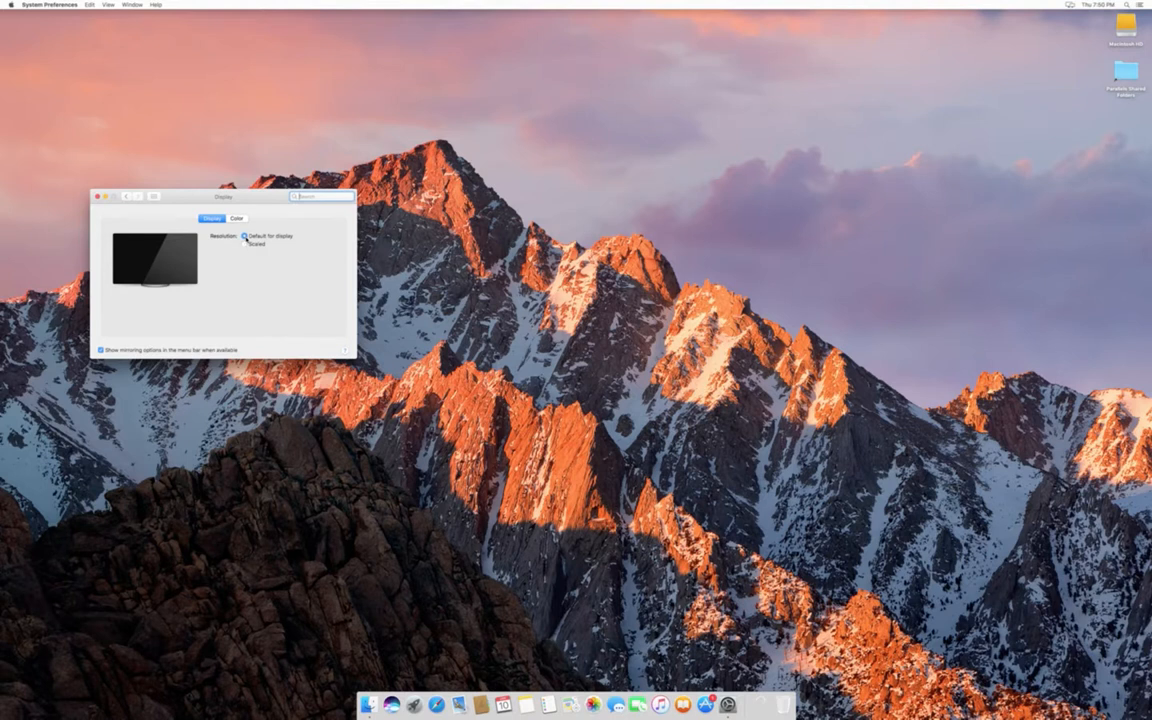
left_click(246, 244)
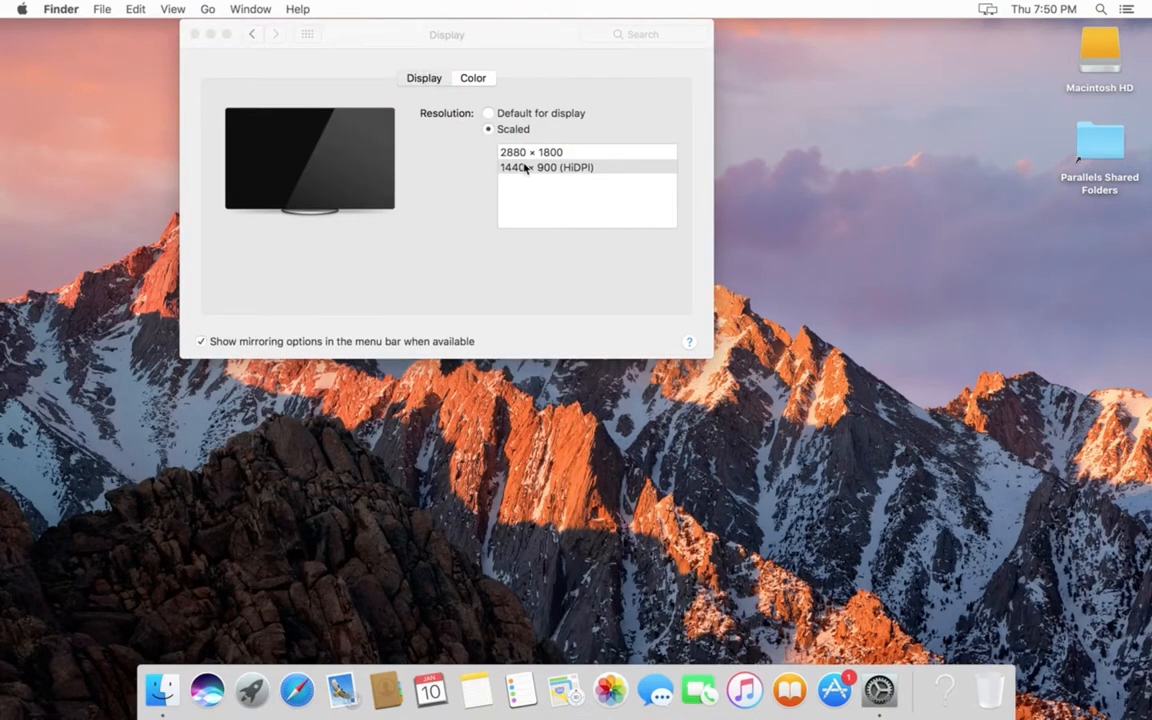
left_click(196, 34)
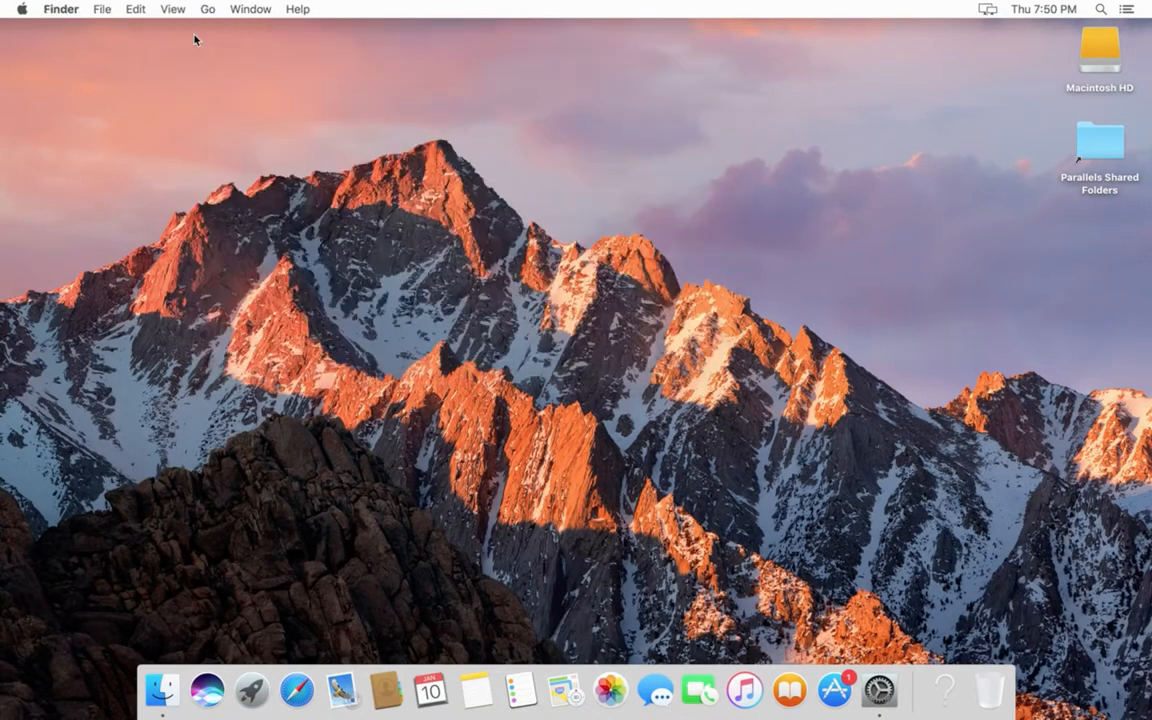
Open About This Mac again and move the full-screen VM back to Desktop 1
left_click(20, 9)
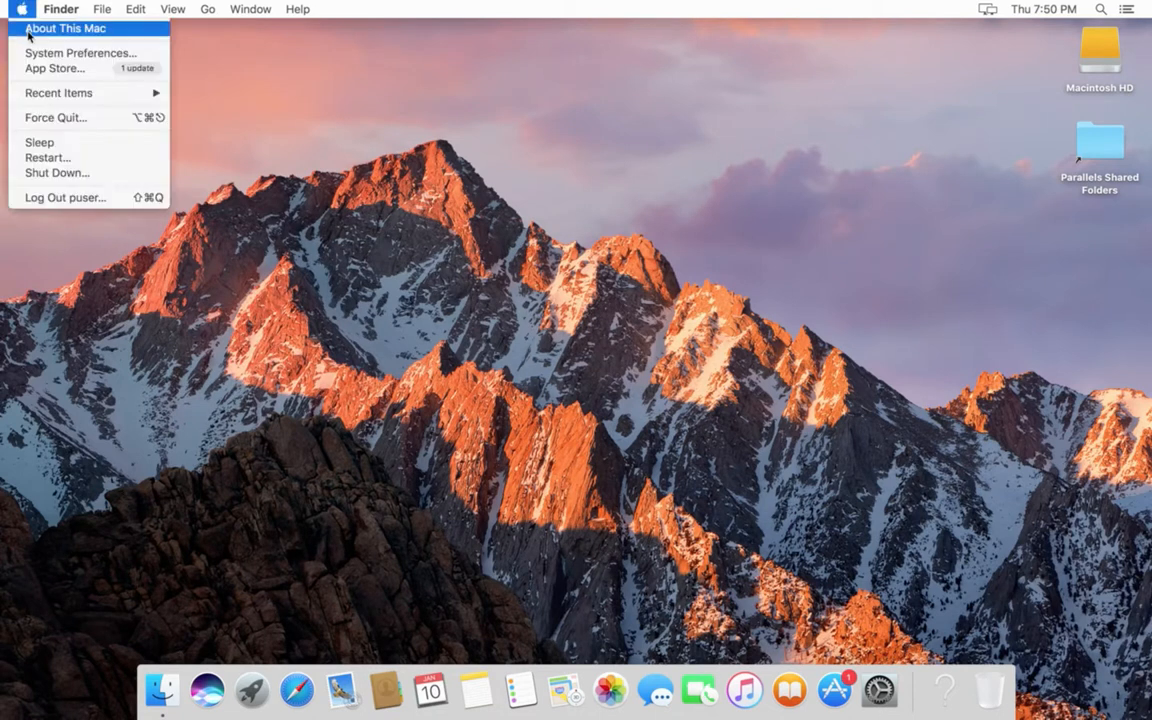
left_click(65, 28)
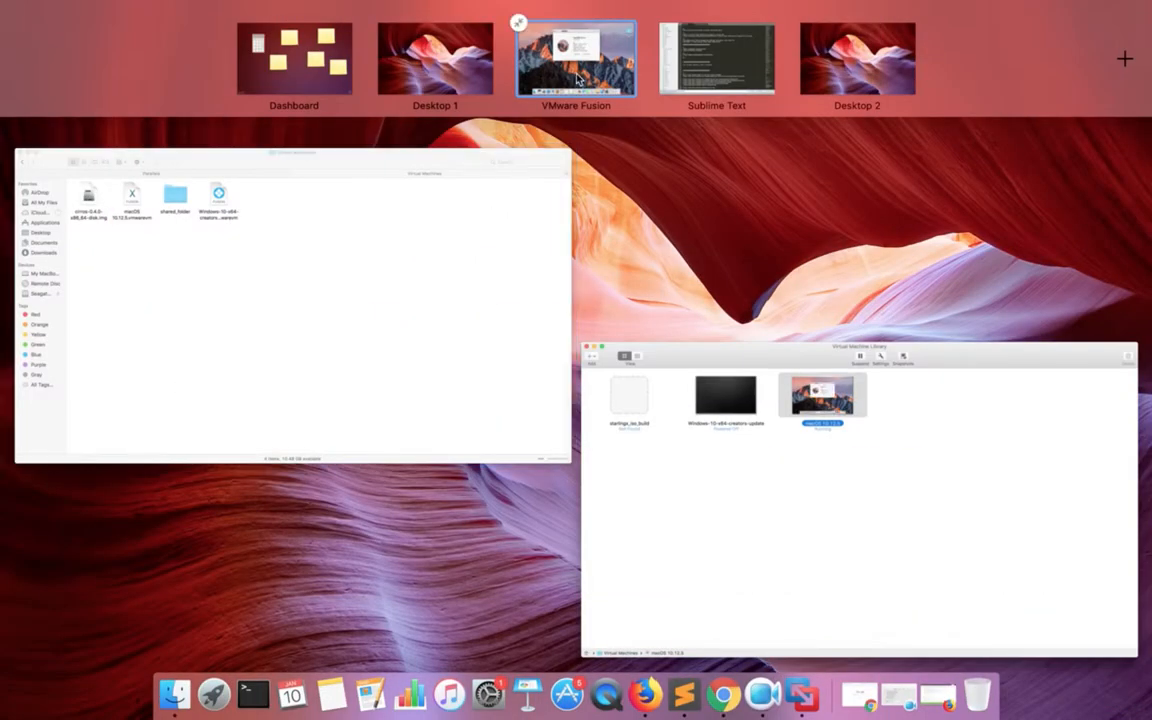
left_click(575, 60)
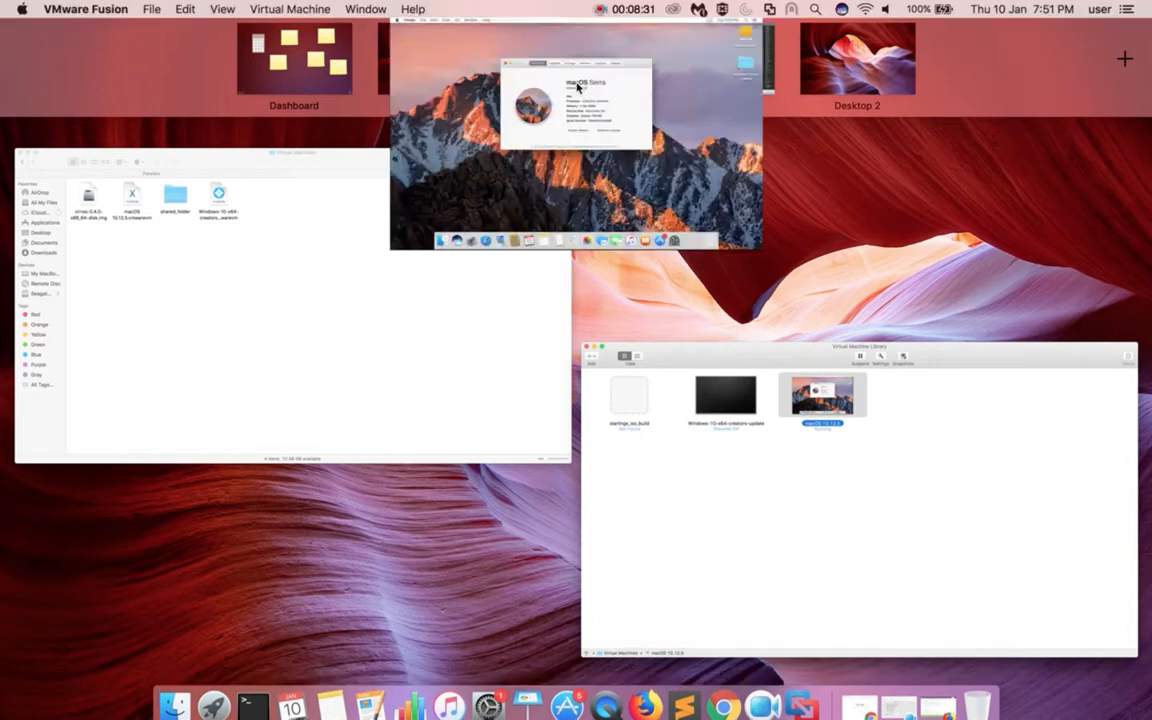